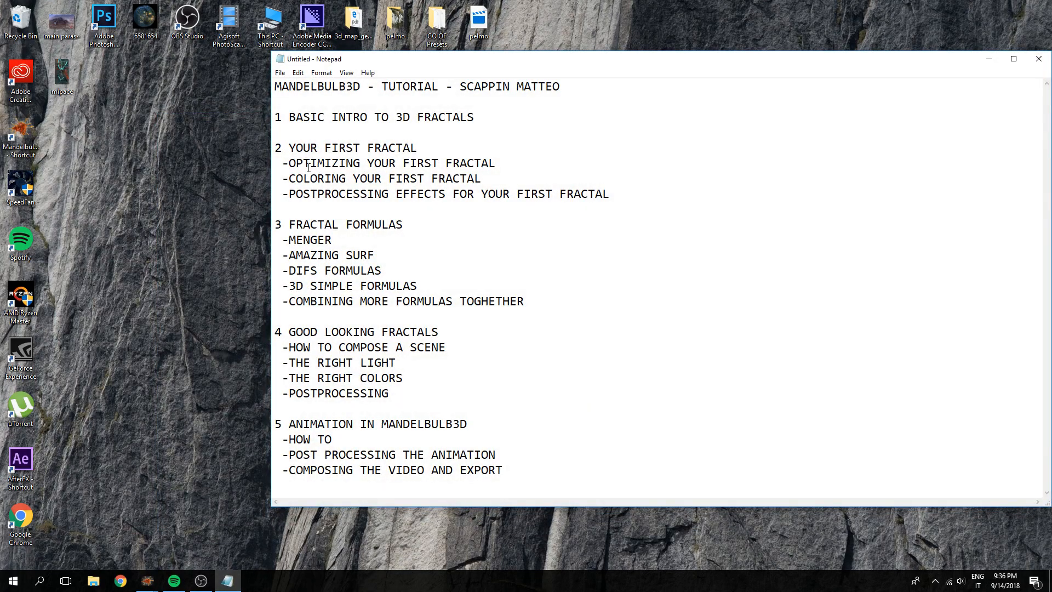
Step: Close the Notepad tutorial outline to reveal the desktop
left_click(416, 147)
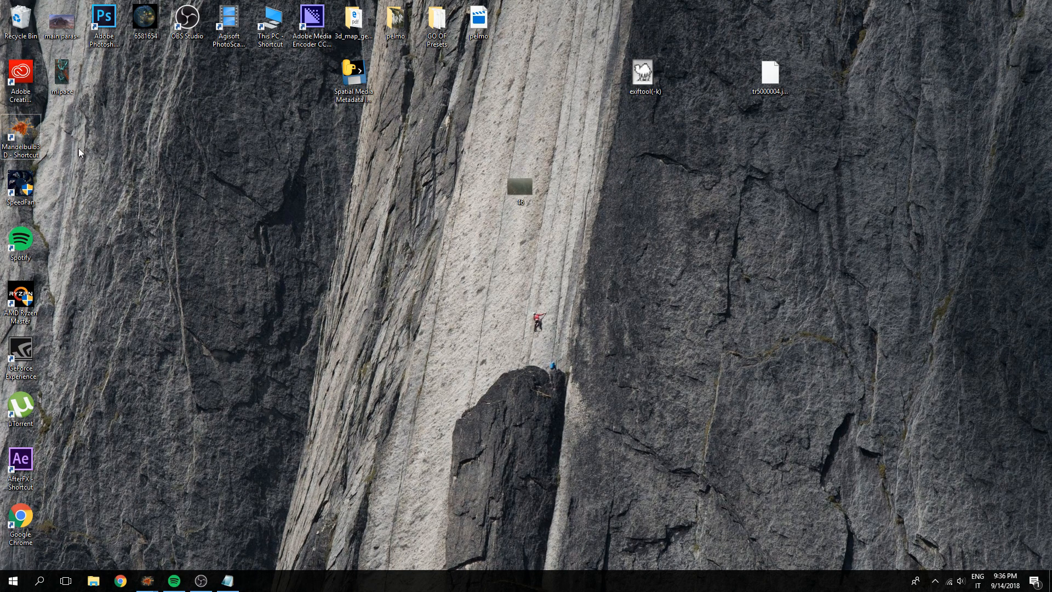
Step: Launch Mandelbulb 3D from its desktop shortcut and render the default Mandelbulb in 3D
left_click(22, 135)
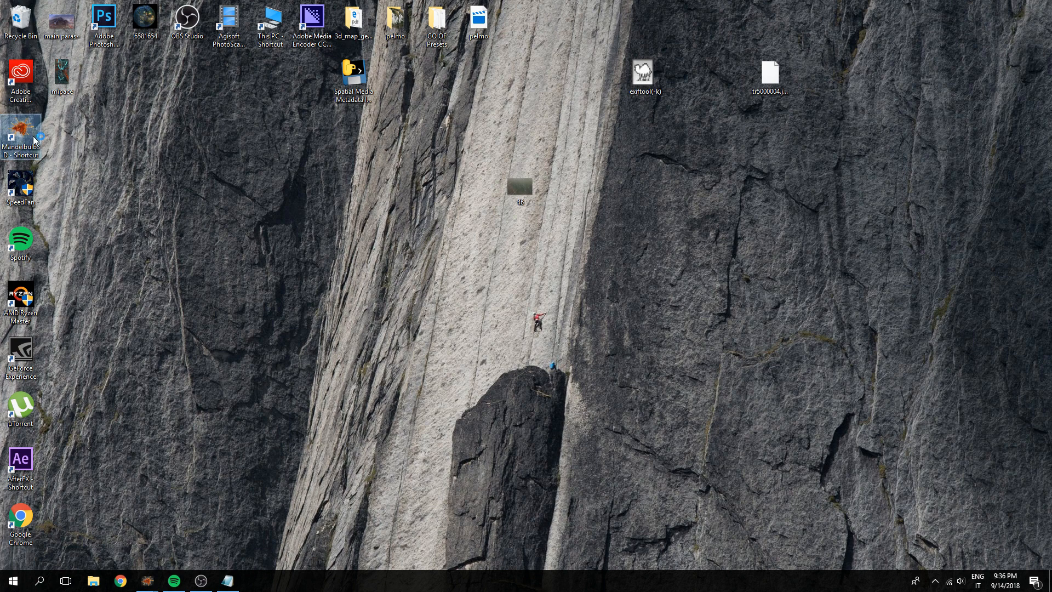
double_click(20, 133)
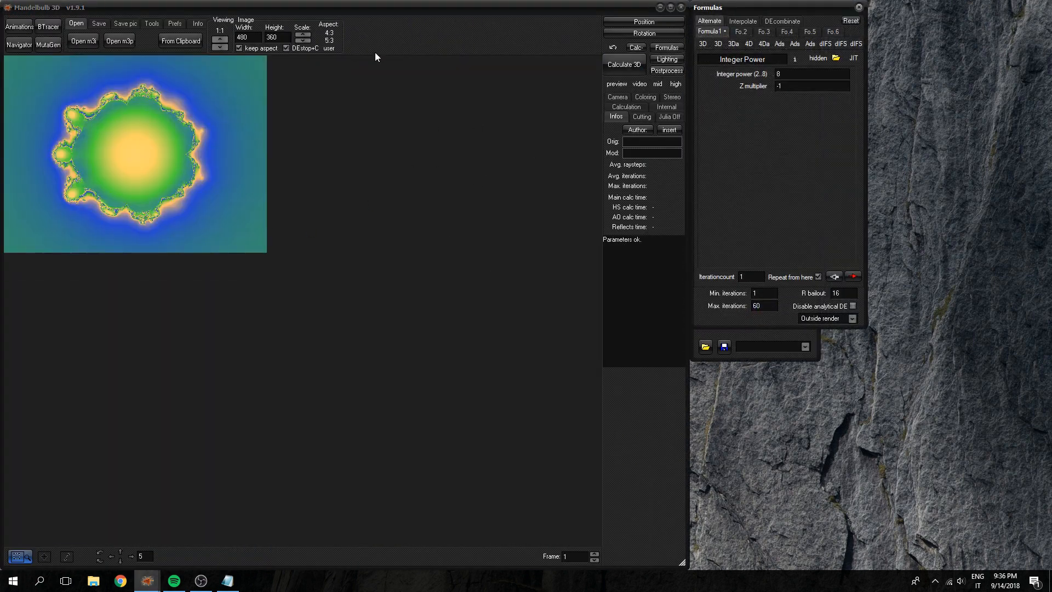
left_click(623, 65)
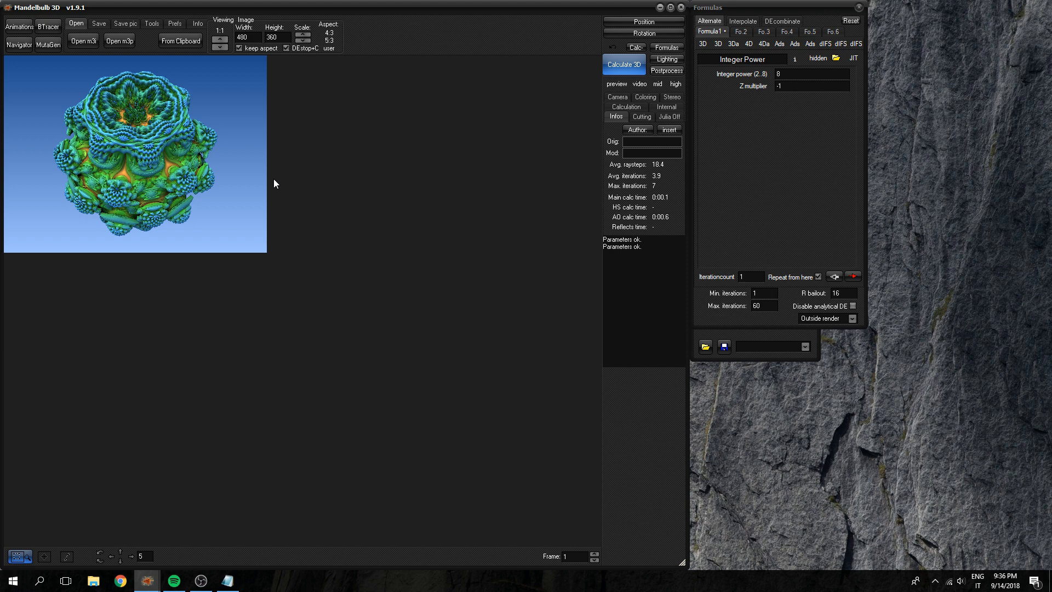
mouse_move(695, 165)
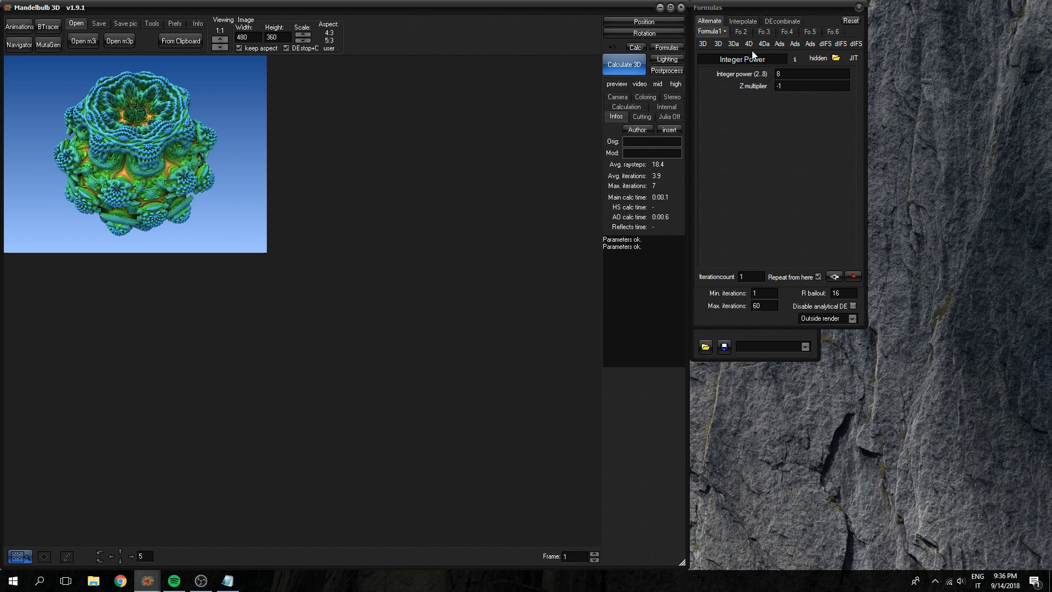
Step: Set the first formula slot to Amazing Surf from the formula list
left_click(747, 44)
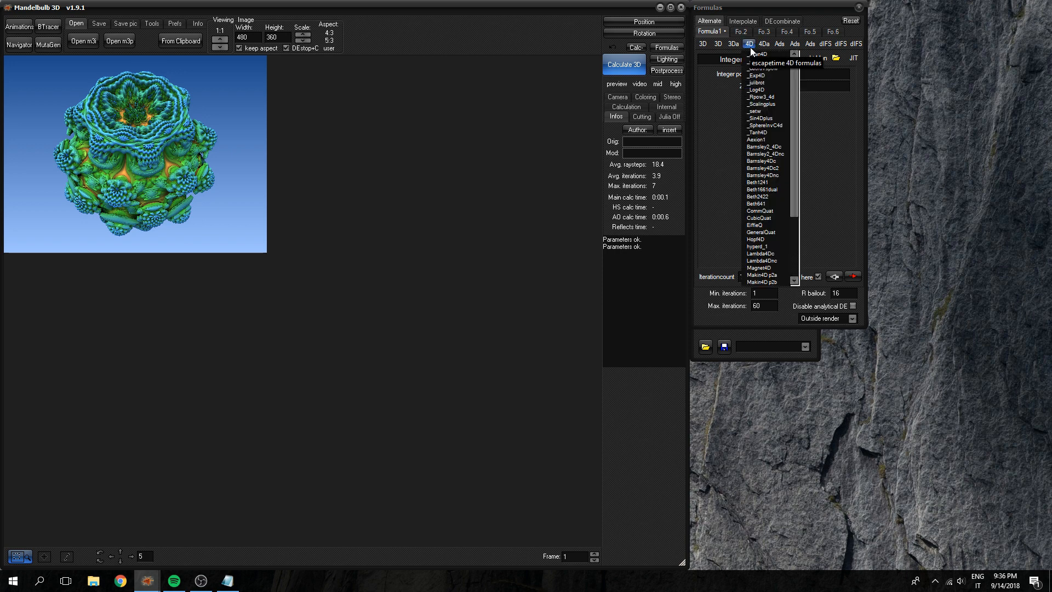
left_click(733, 44)
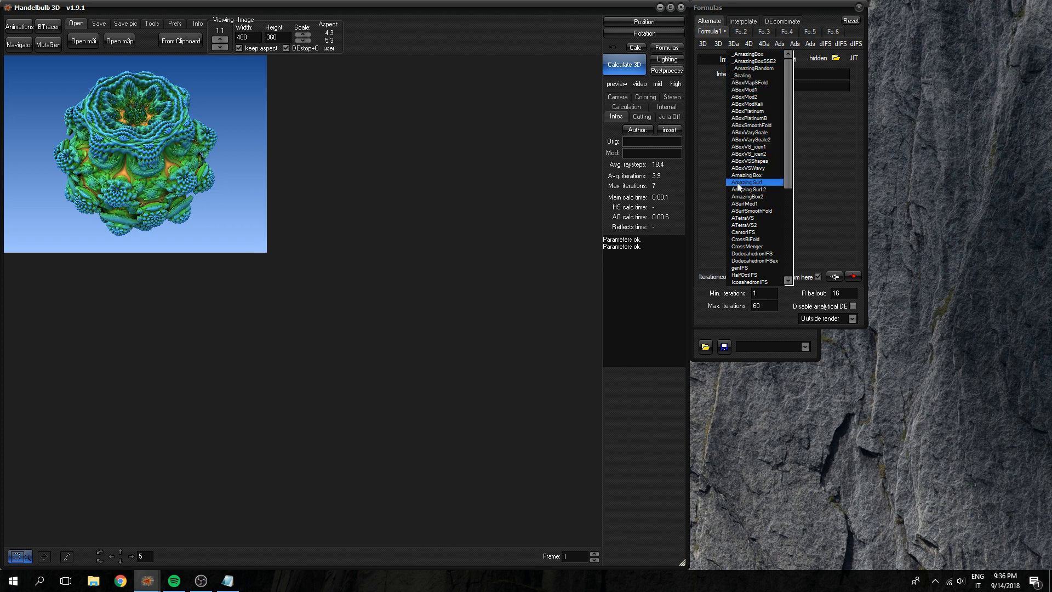
left_click(747, 182)
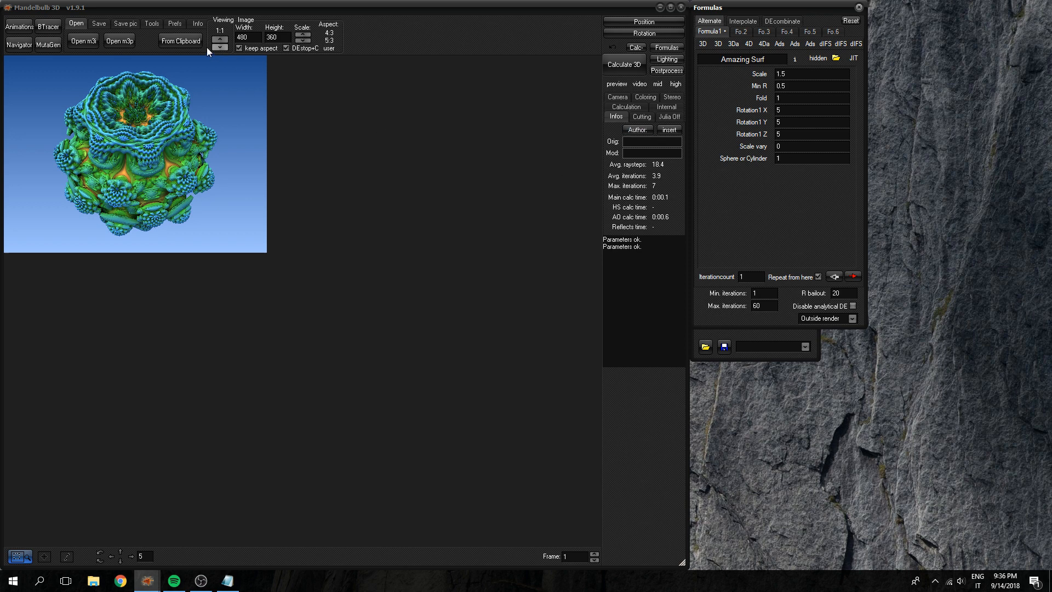
Step: Change preference options, then recalculate the image with Amazing Surf
left_click(174, 23)
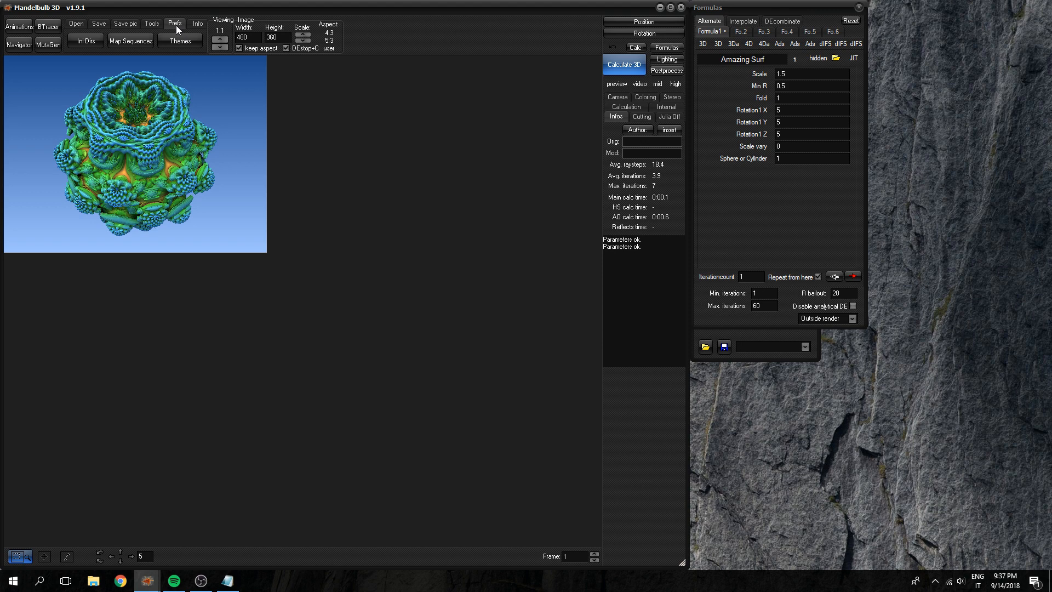
left_click(179, 42)
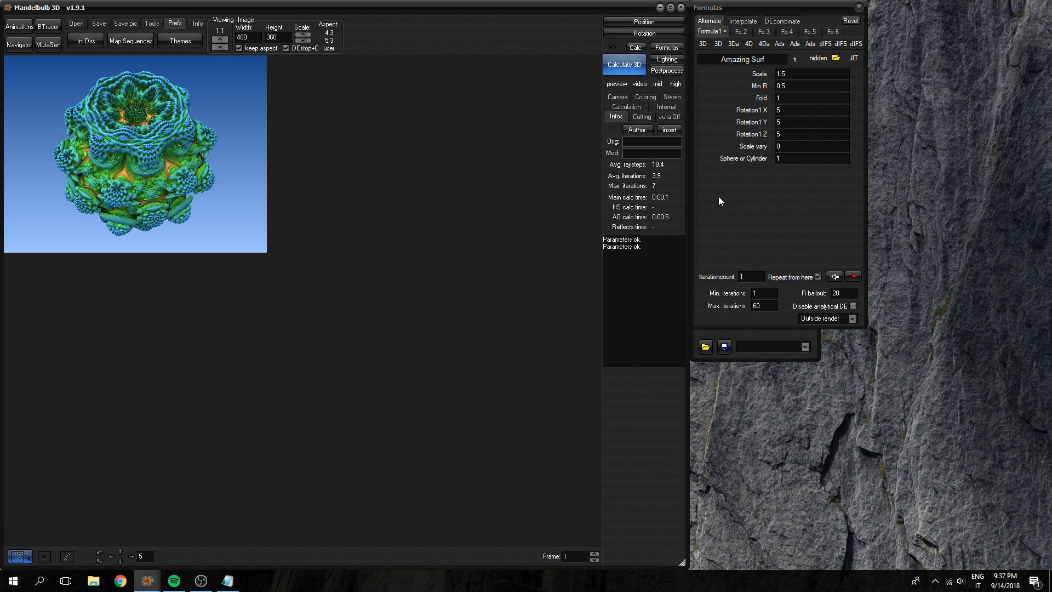
left_click(666, 48)
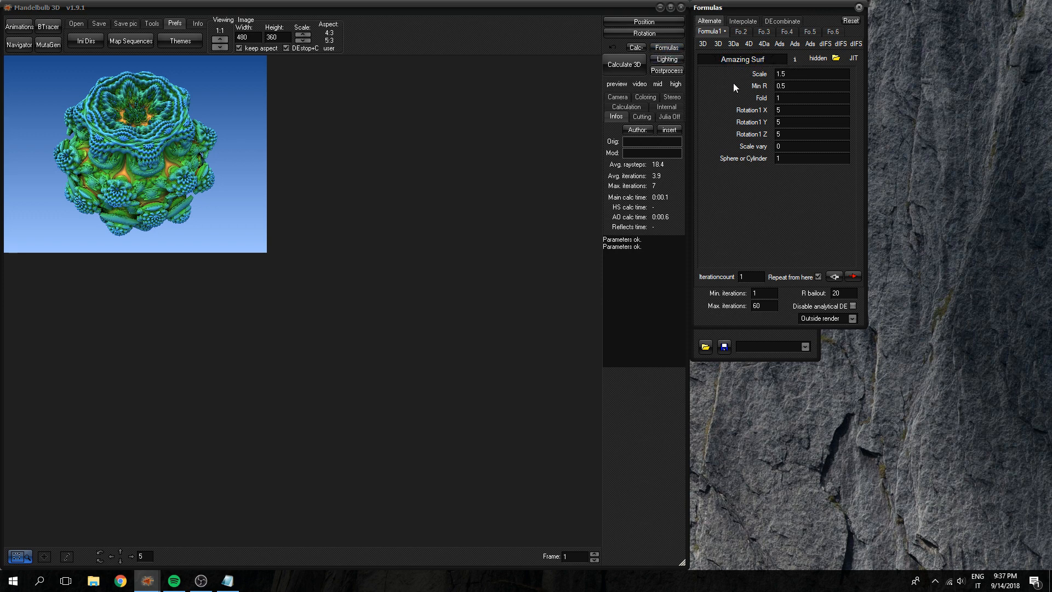
left_click(623, 65)
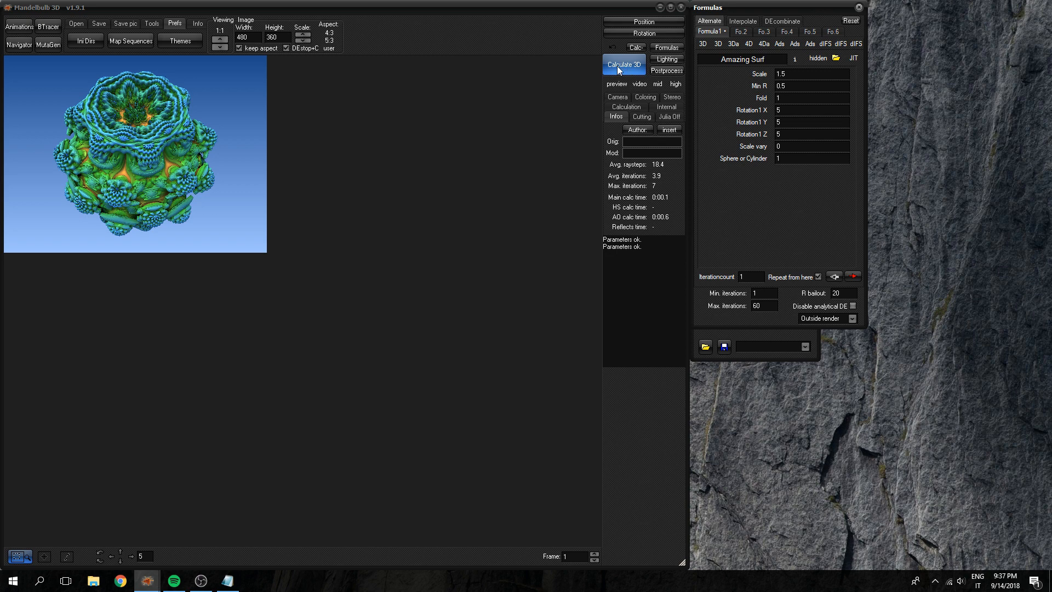
left_click(623, 65)
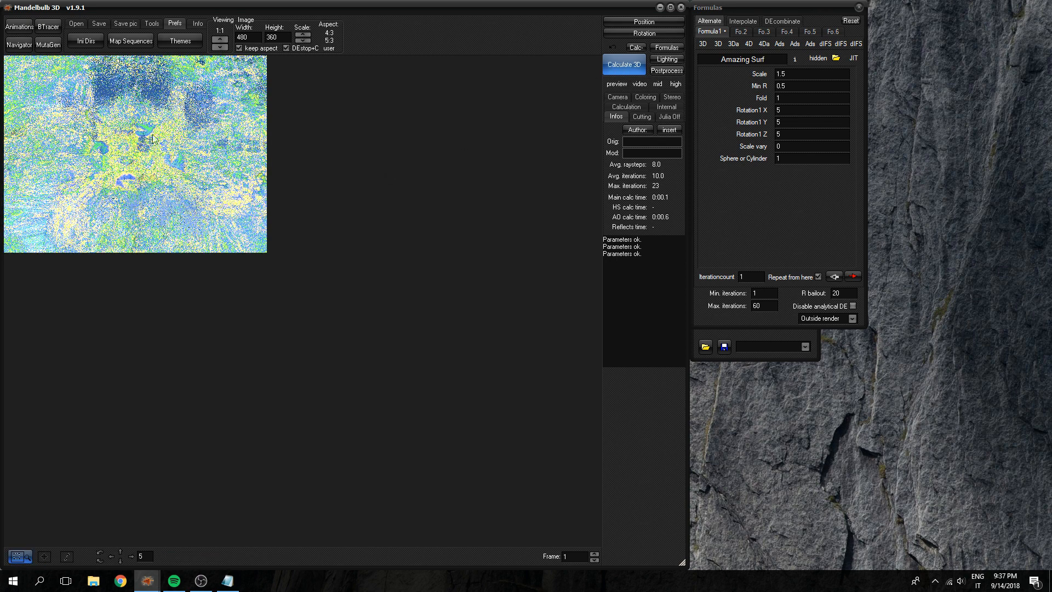
mouse_move(184, 136)
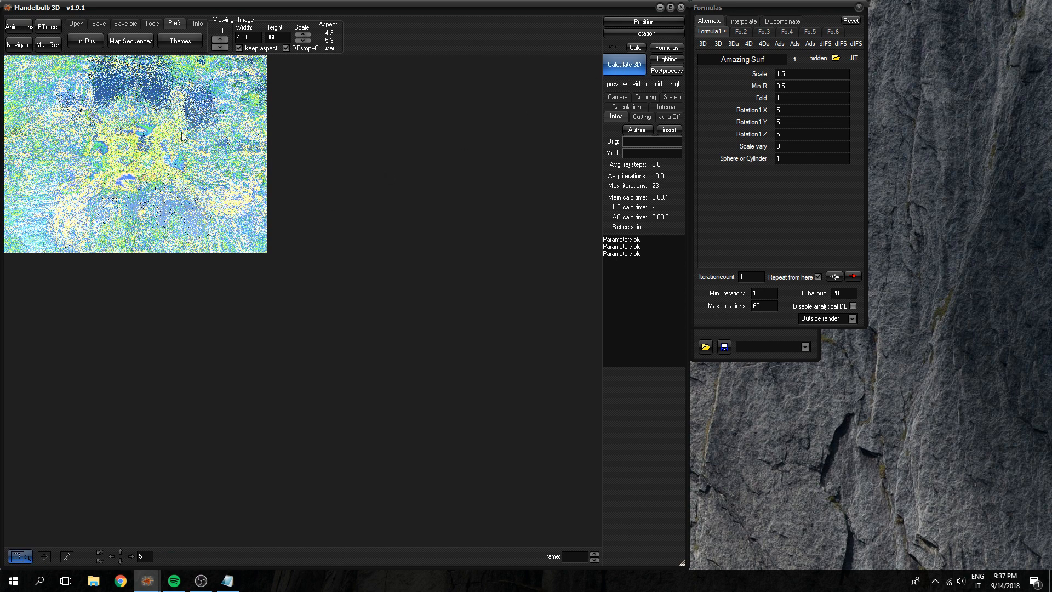
mouse_move(97, 190)
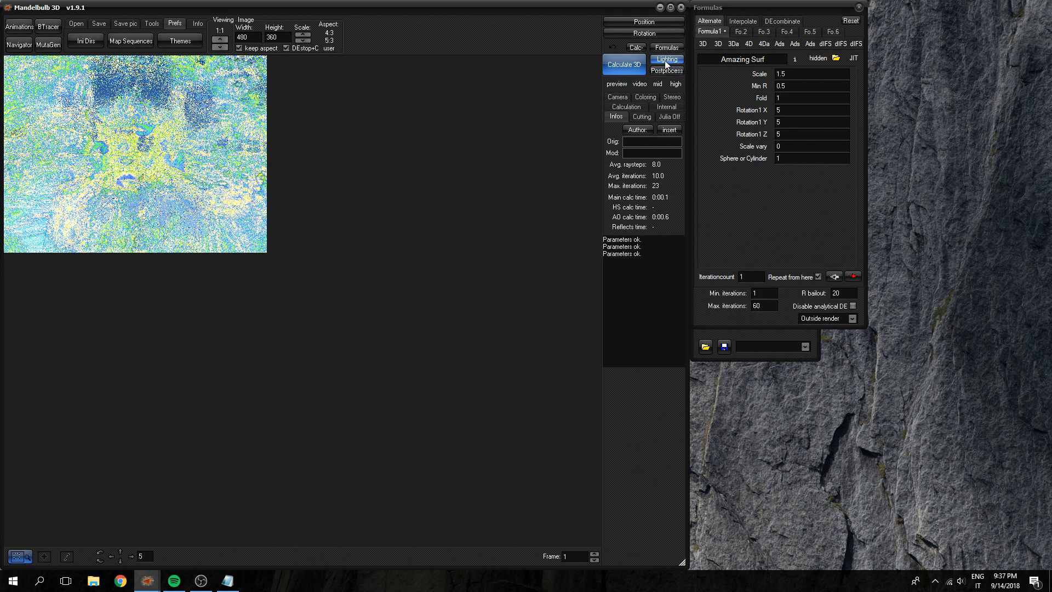
Step: Show the Lighting window's Object tab and bring up the Navigator preview
left_click(667, 59)
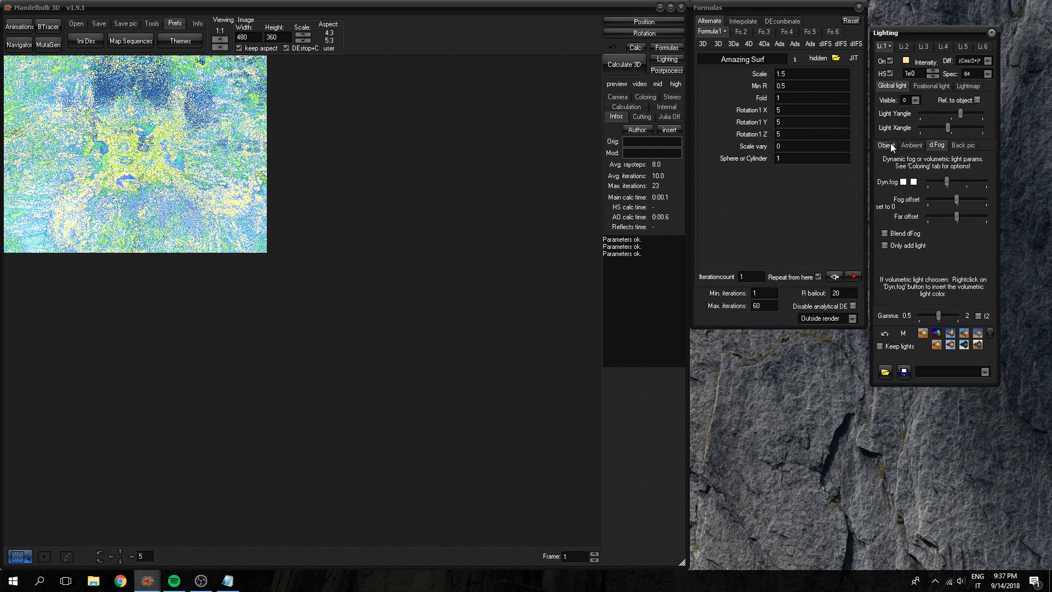
left_click(885, 145)
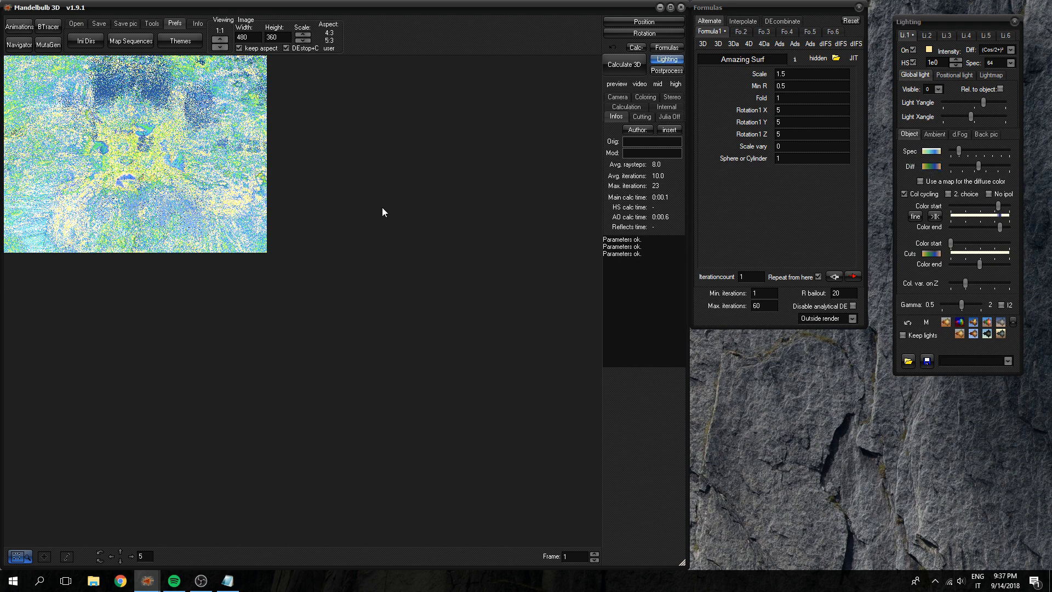
mouse_move(108, 92)
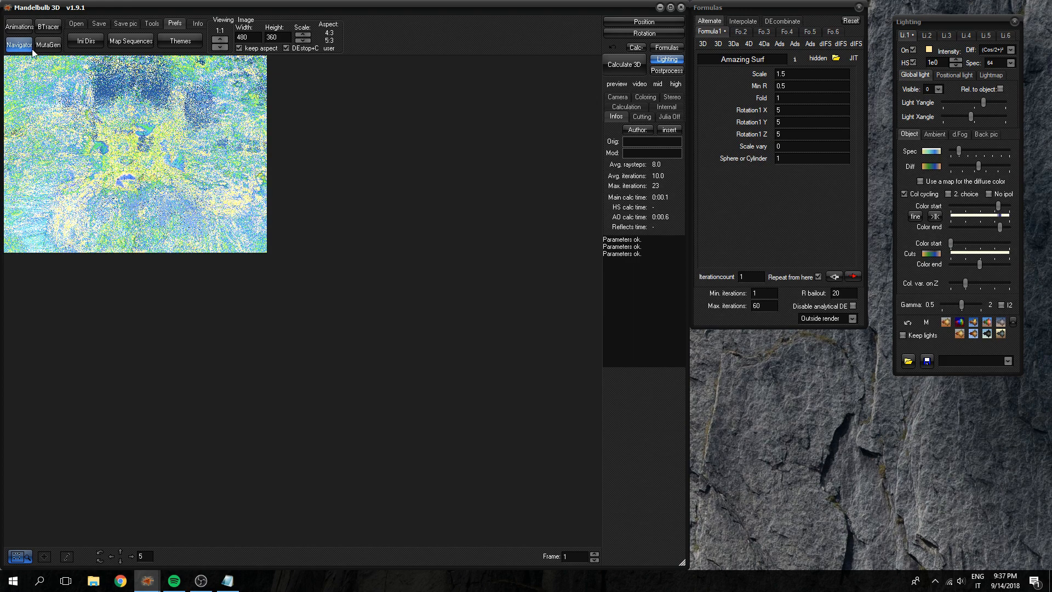
left_click(19, 44)
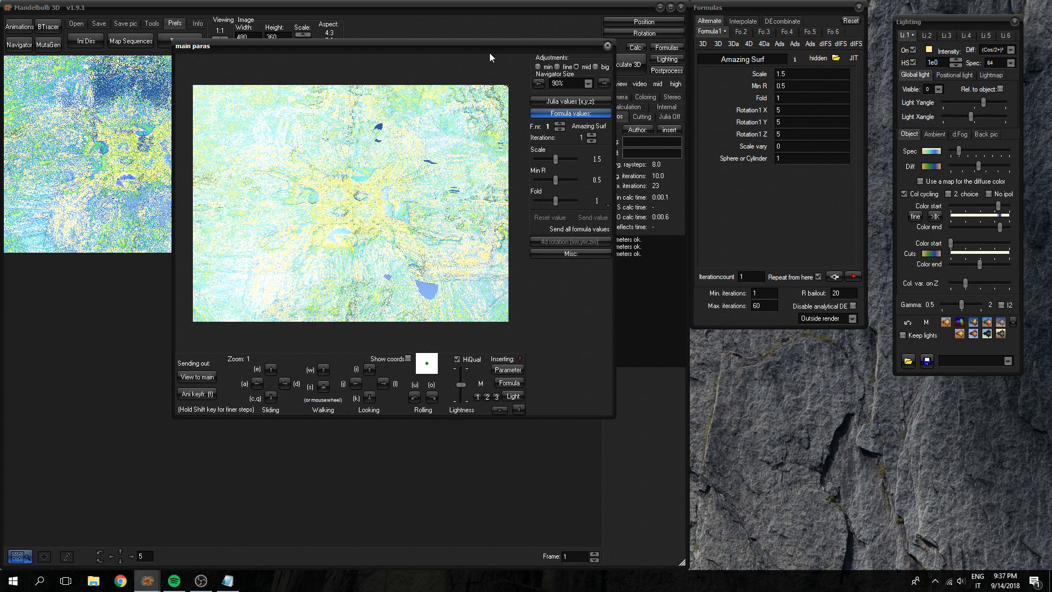
Step: Enlarge the navigator preview and darken it to a green-and-gold landscape
left_click(589, 83)
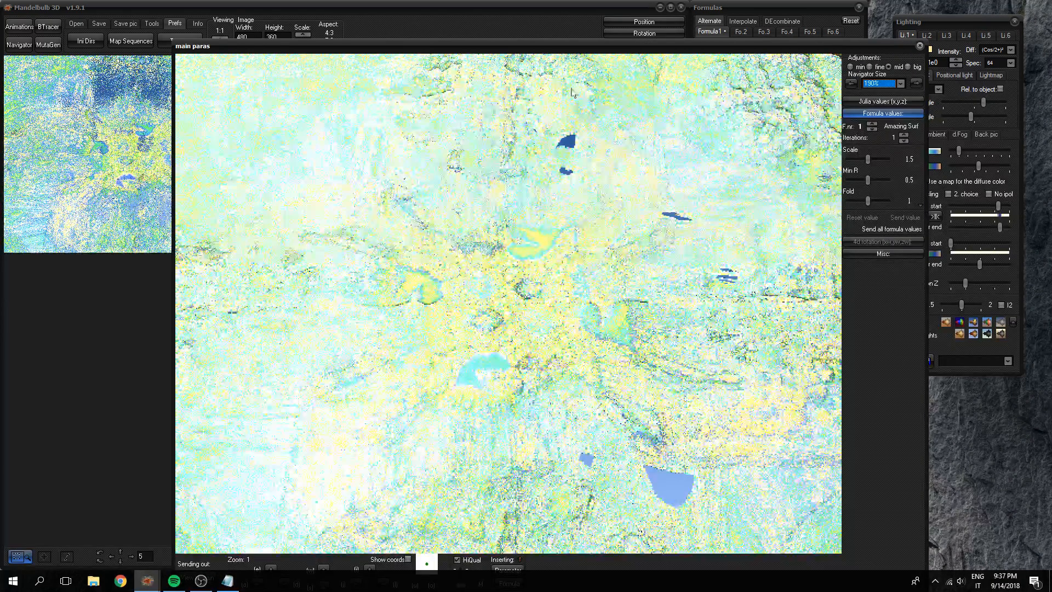
left_click(900, 83)
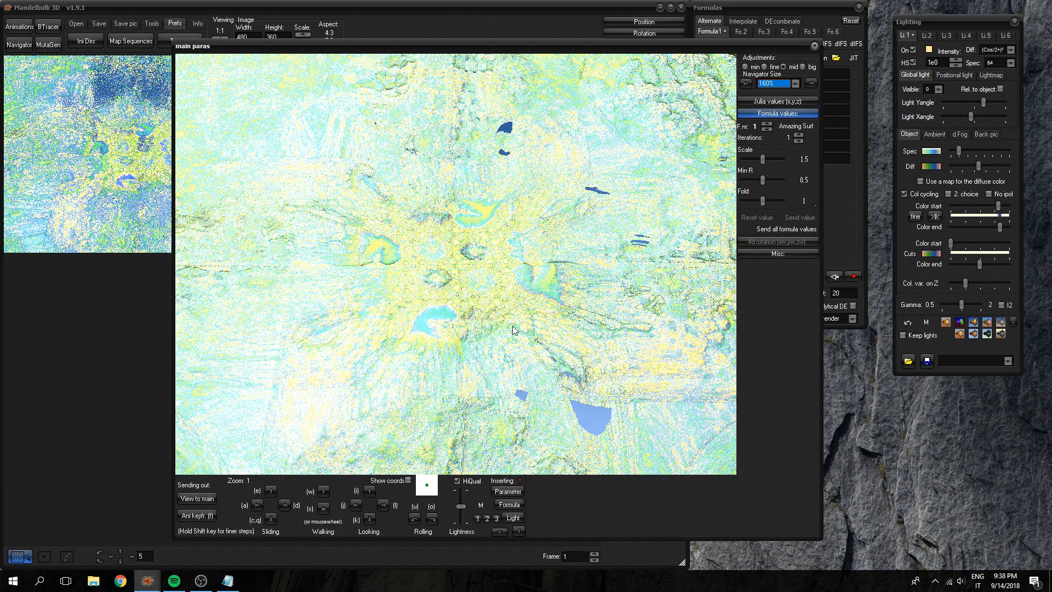
mouse_move(508, 299)
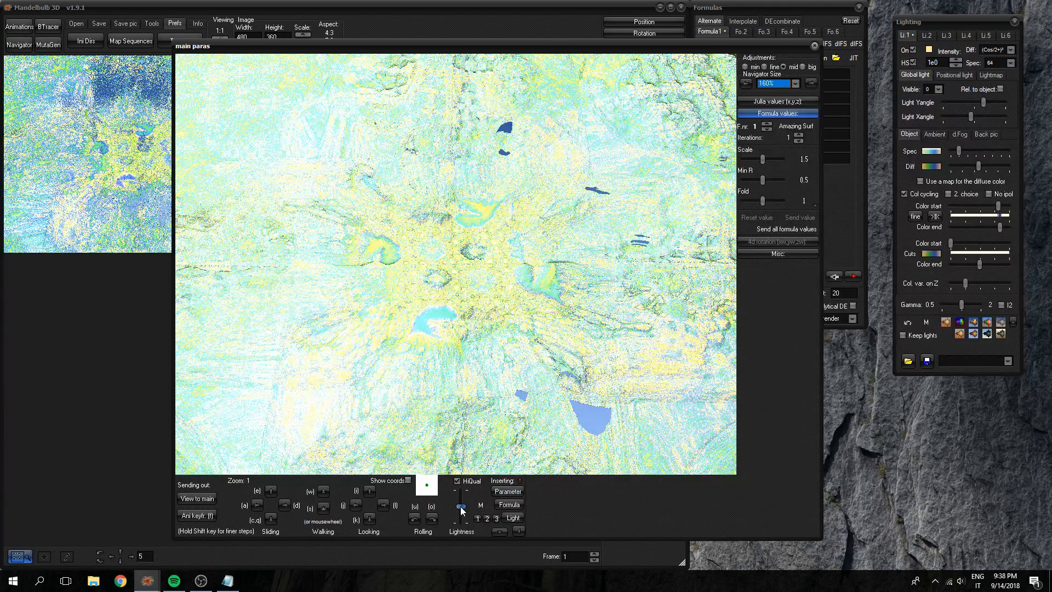
left_click_drag(461, 506, 461, 518)
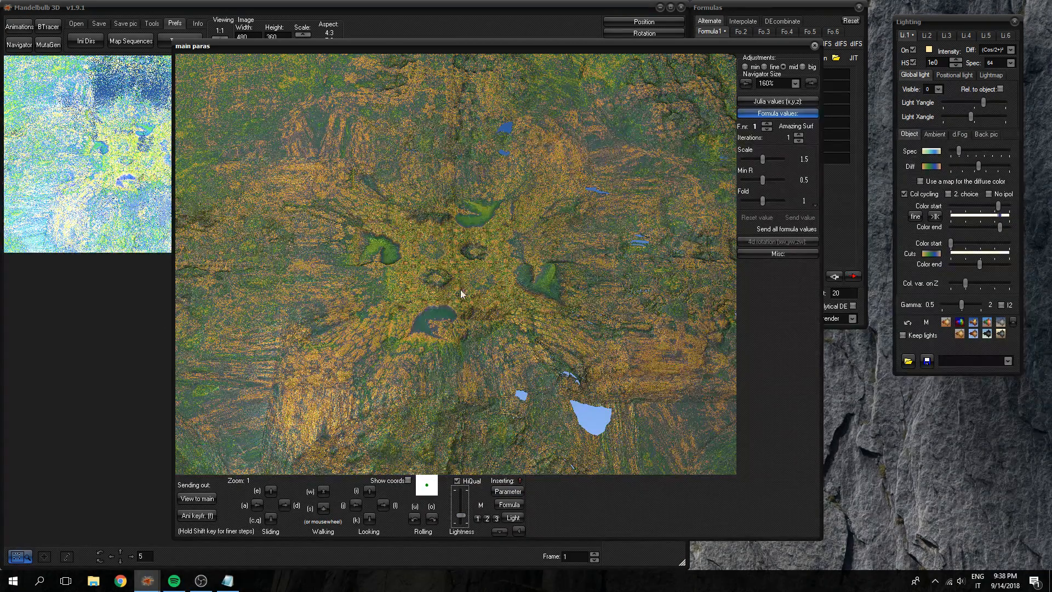
mouse_move(412, 302)
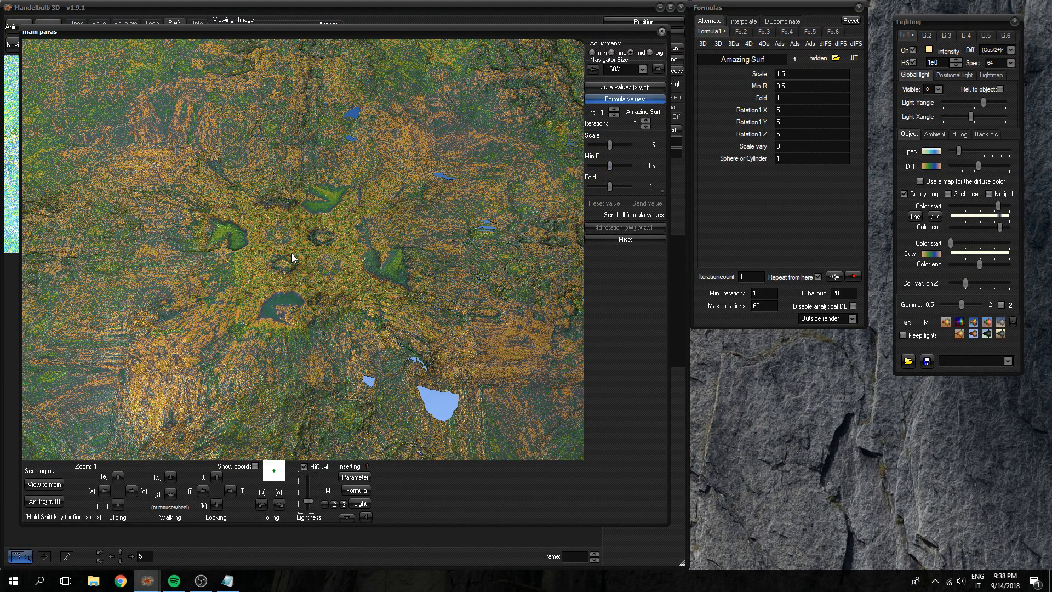
mouse_move(304, 254)
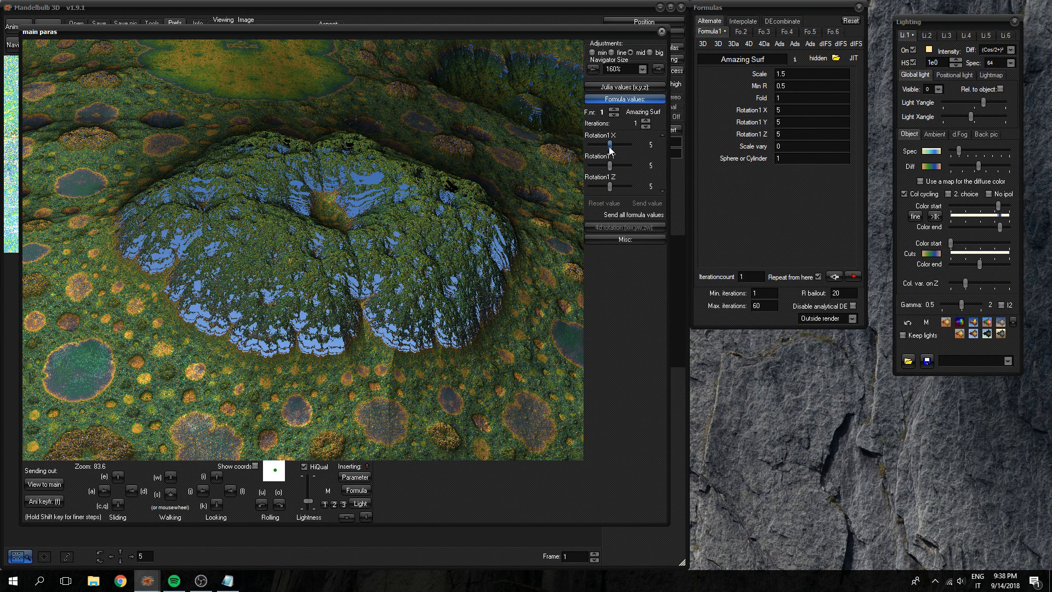
Step: Adjust the Rotation1 X, Y and Z angles, raising Z to 14.75
left_click_drag(624, 144, 591, 144)
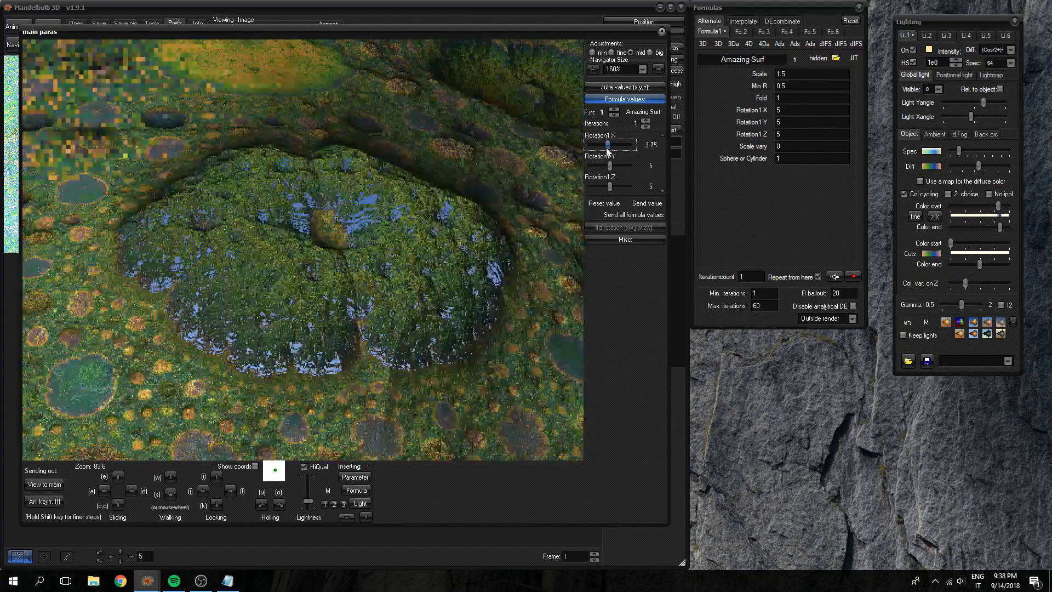
left_click_drag(630, 145, 609, 144)
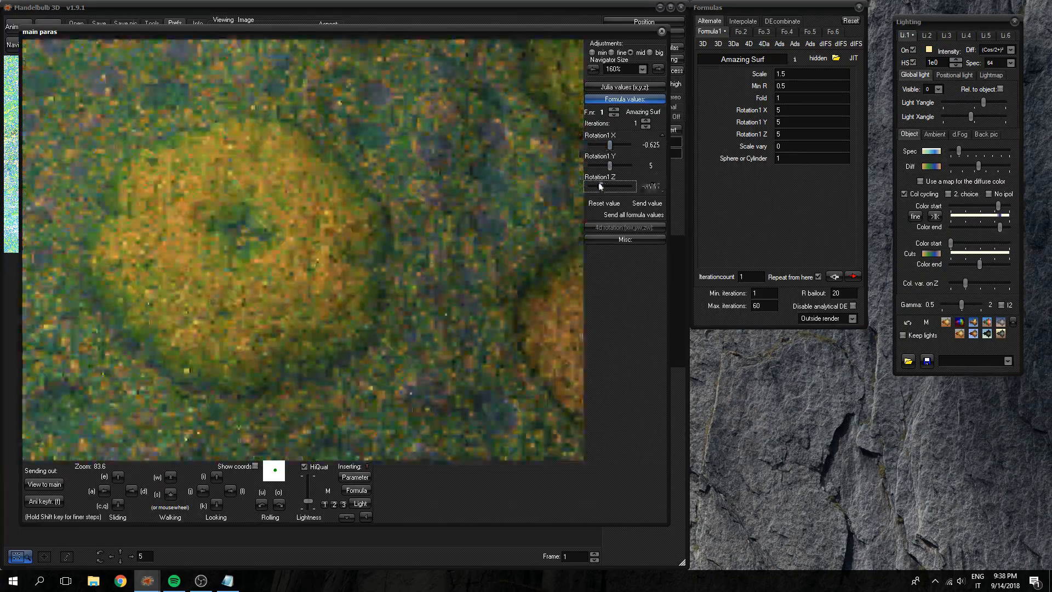
left_click_drag(607, 185, 609, 186)
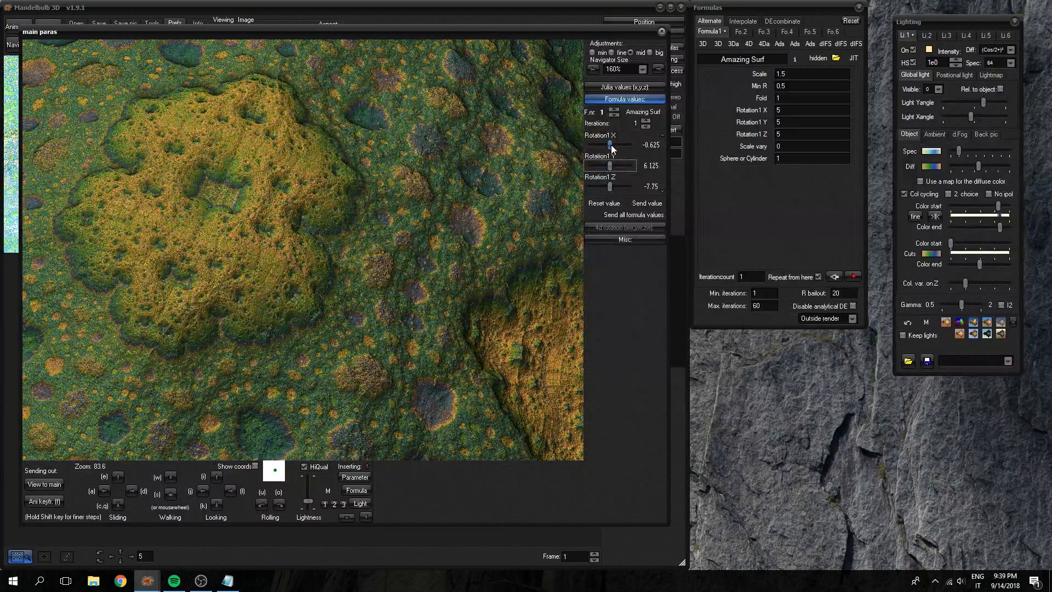
left_click_drag(624, 144, 611, 144)
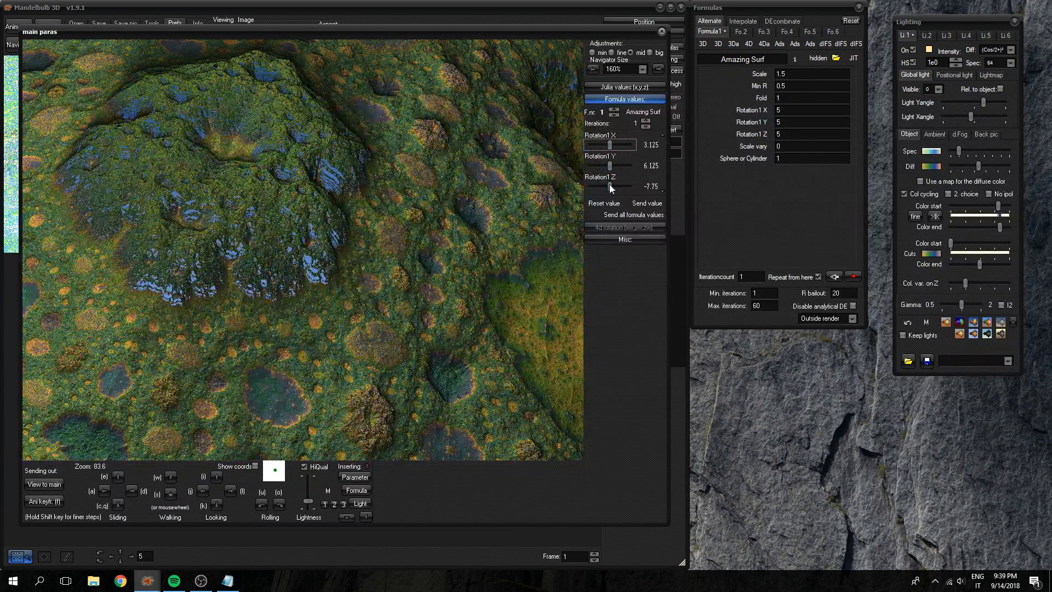
left_click_drag(591, 186, 630, 186)
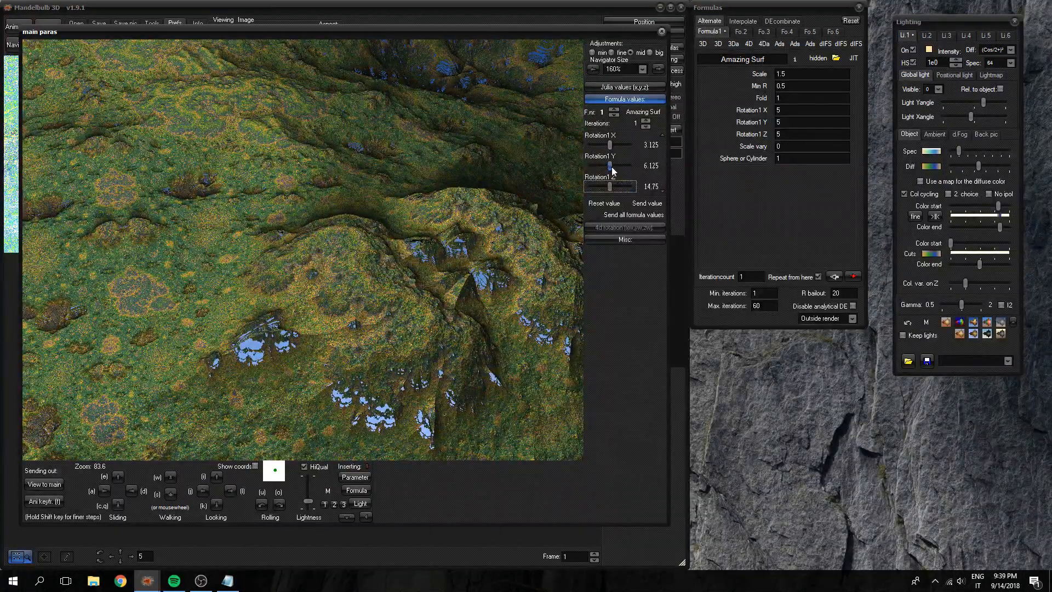
Step: Increase Scale vary, set Rotation1 X to 0.125 and refine Y for the dome
left_click_drag(609, 165, 618, 165)
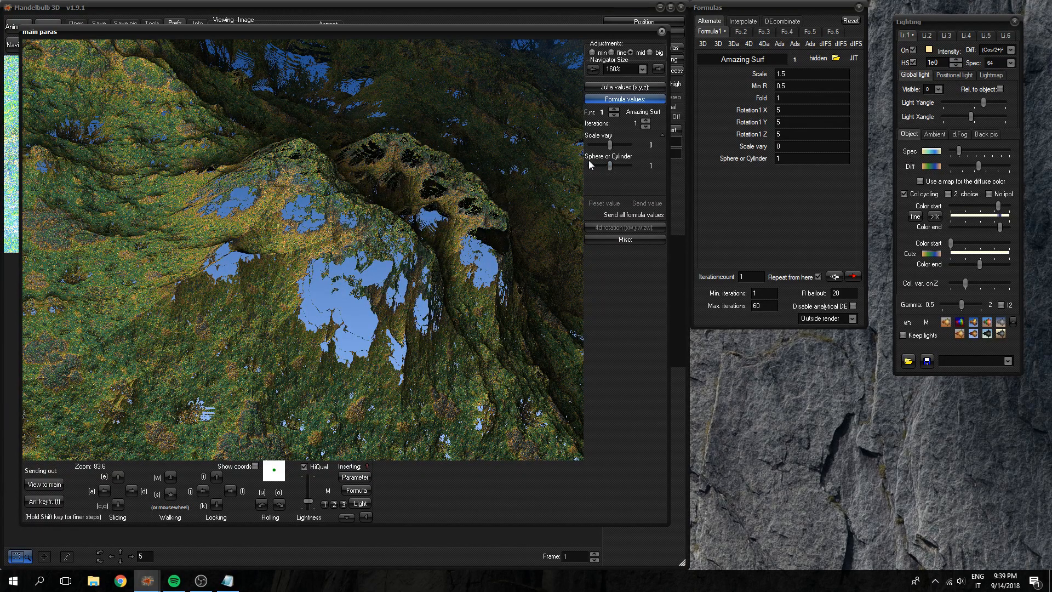
mouse_move(618, 158)
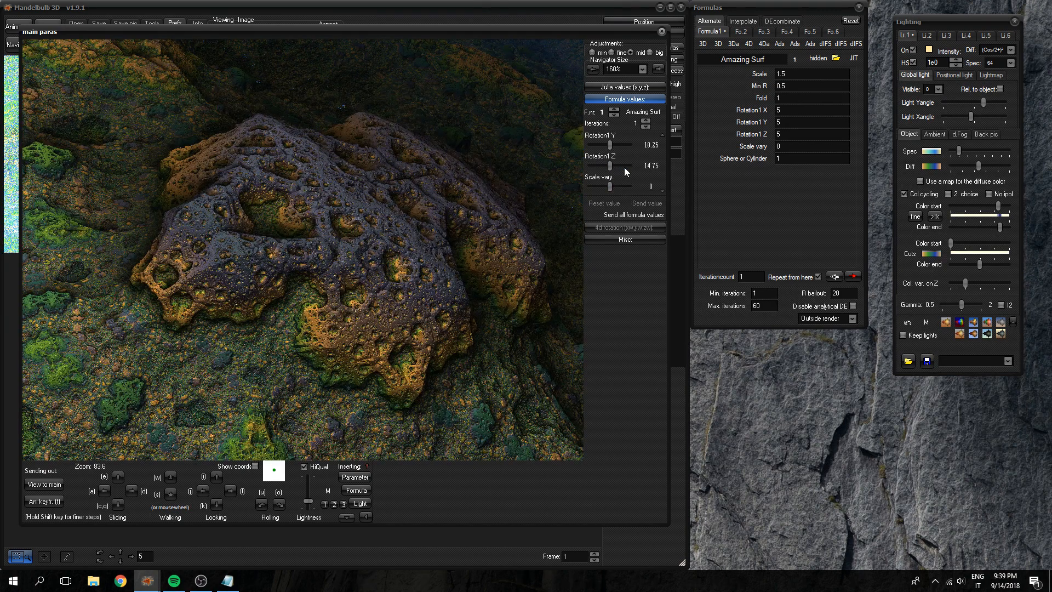
left_click_drag(624, 144, 607, 144)
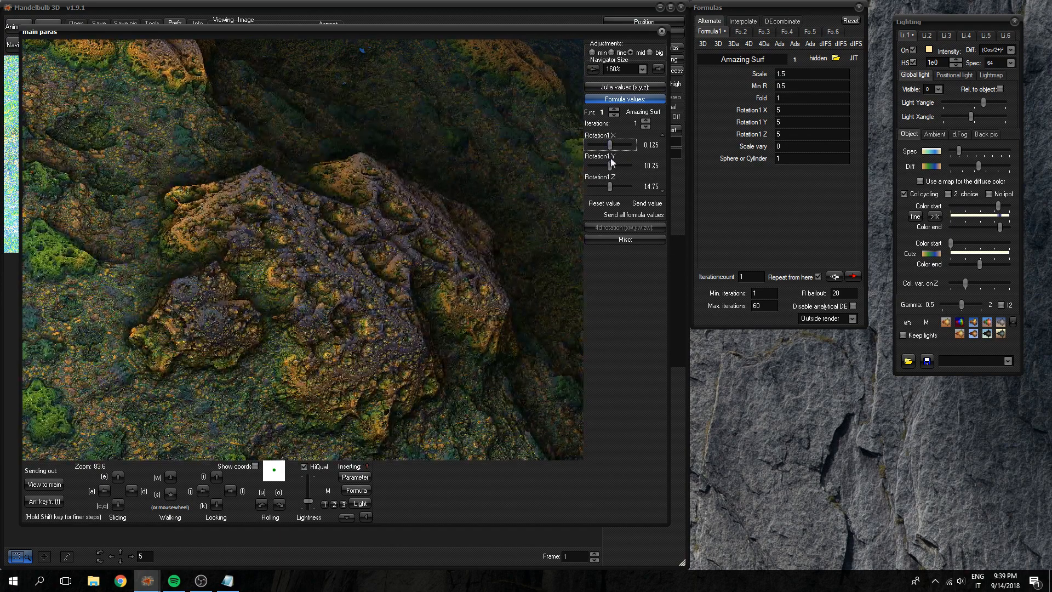
left_click_drag(600, 165, 614, 165)
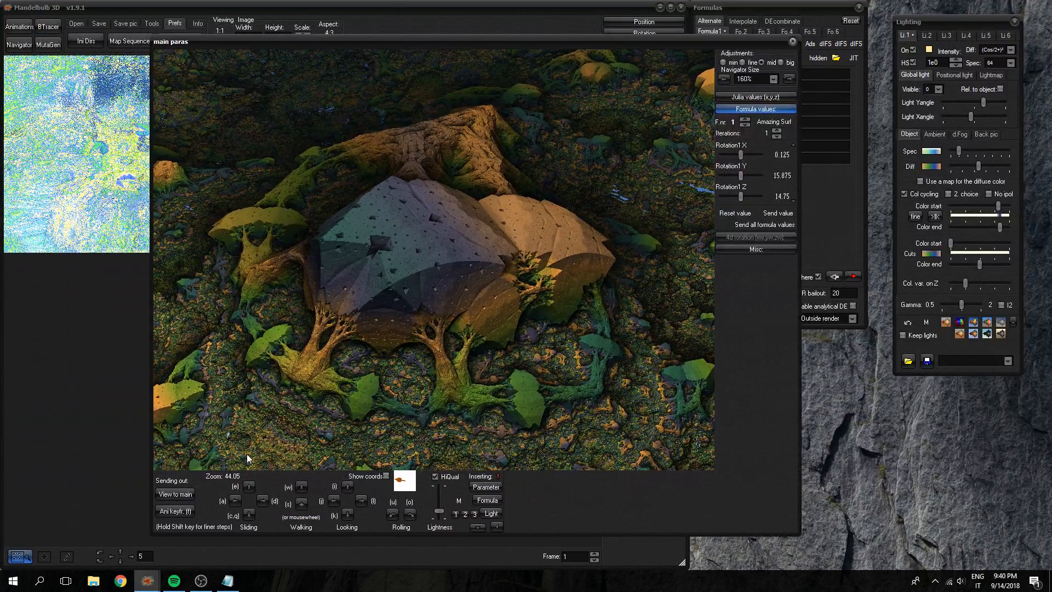
Step: Send the navigator's dome view to the main window and calculate a 3D preview
left_click(174, 494)
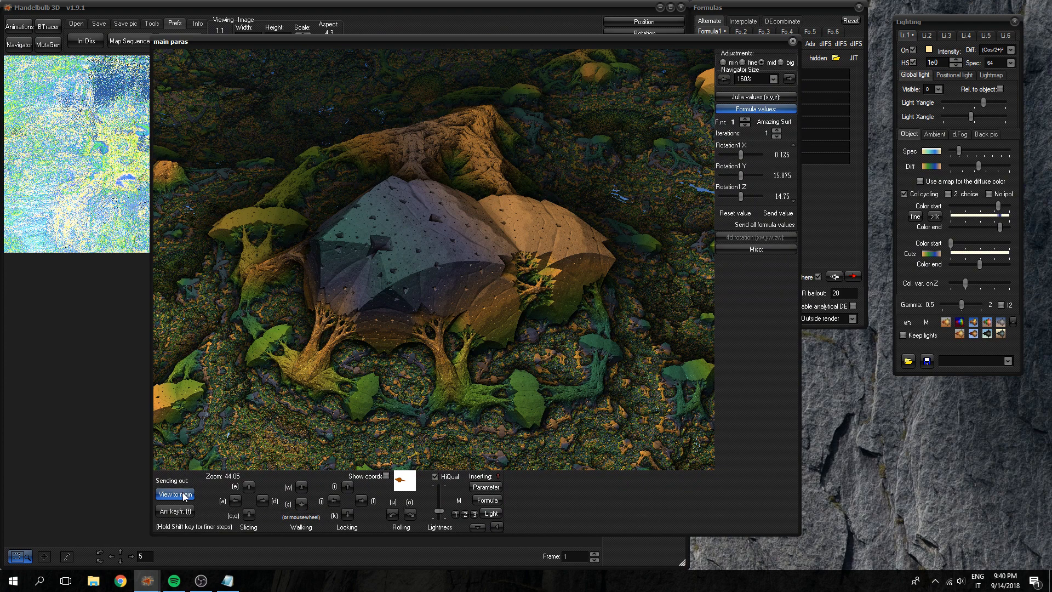
left_click(174, 493)
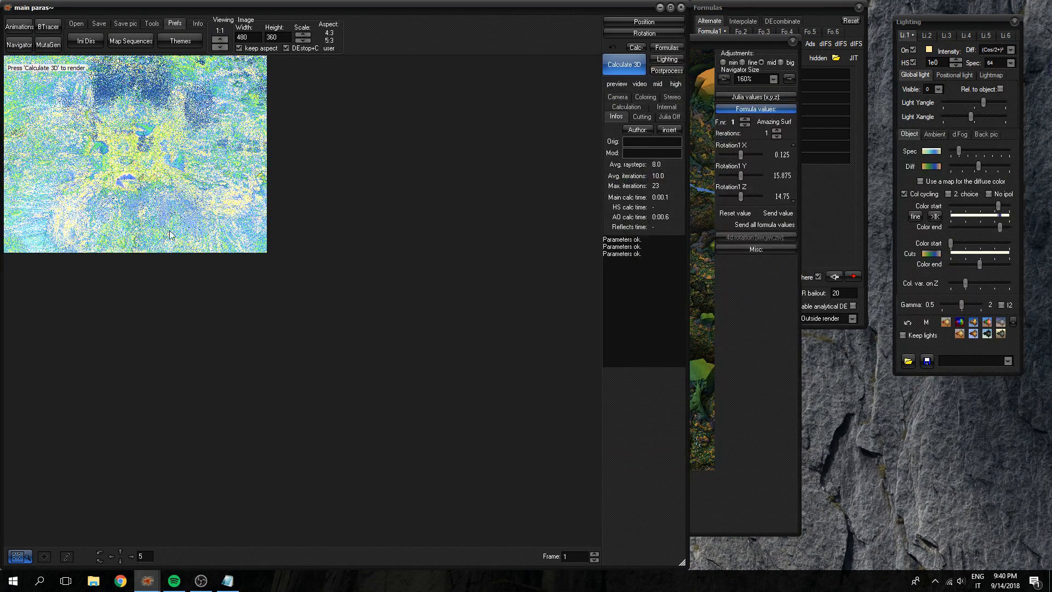
left_click(623, 65)
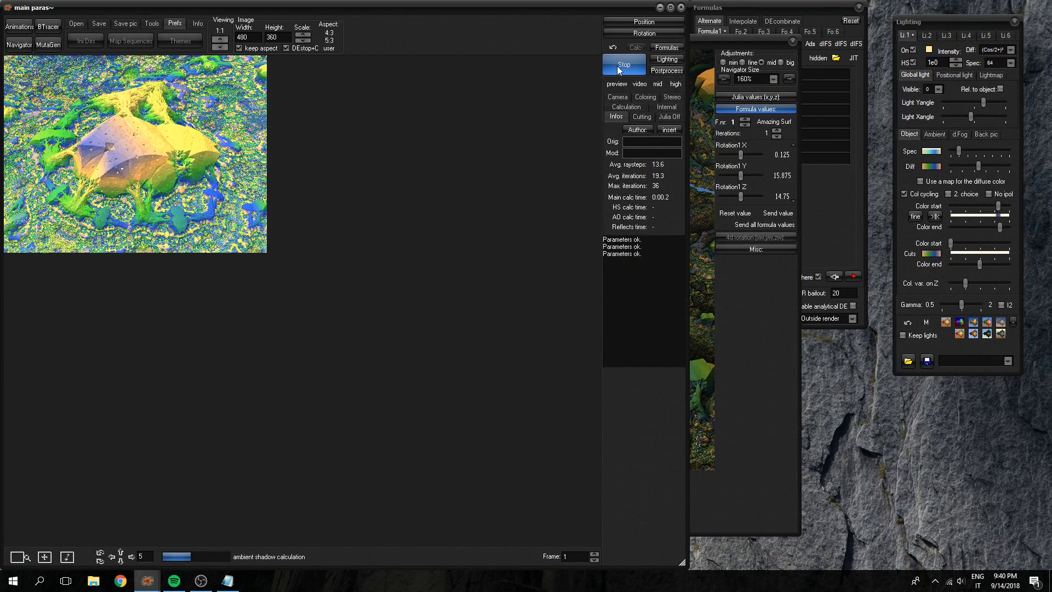
left_click(622, 64)
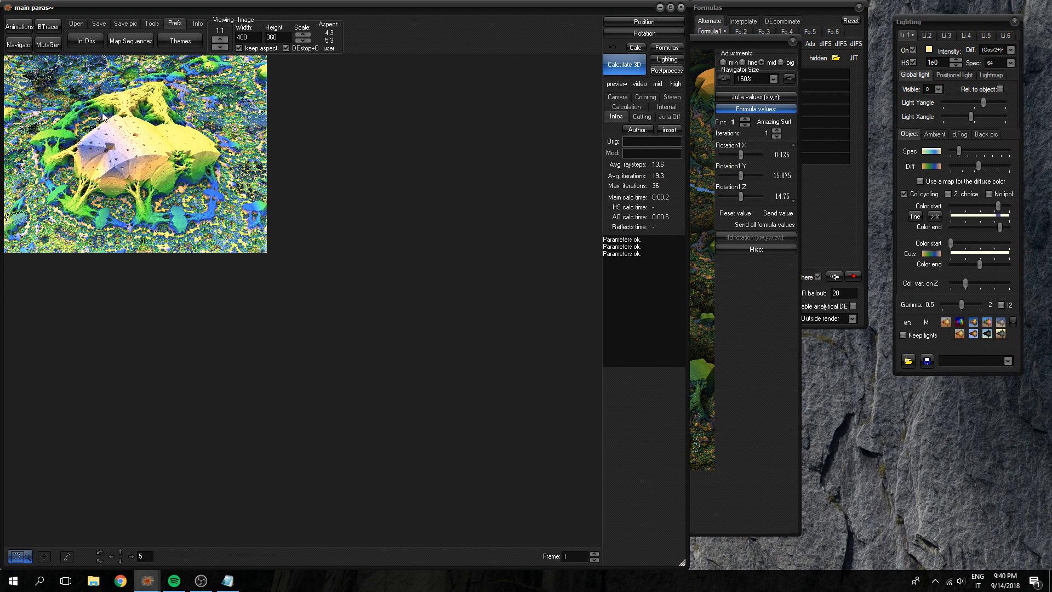
mouse_move(98, 198)
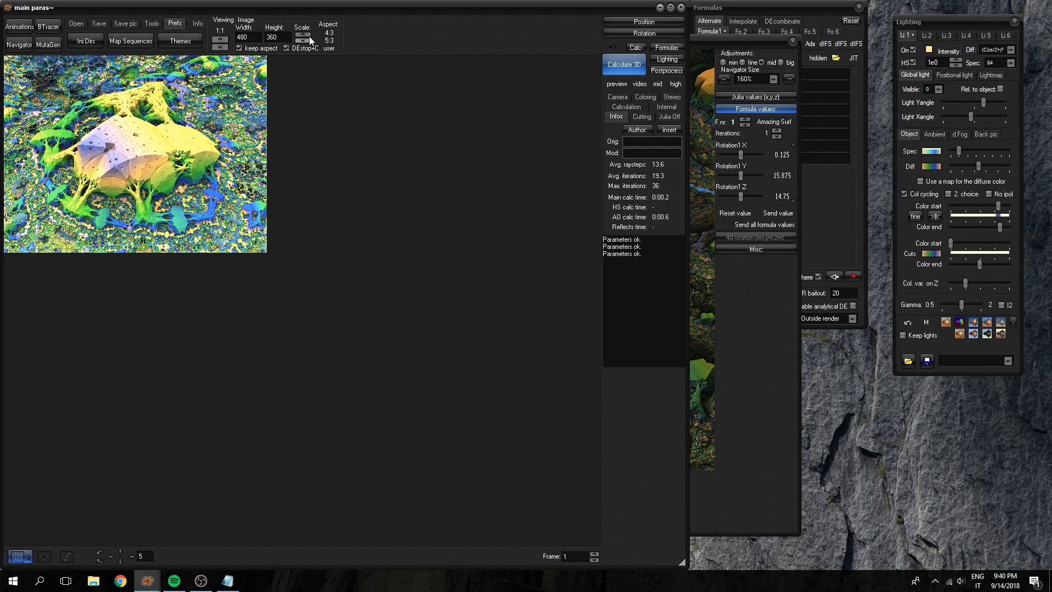
mouse_move(303, 38)
type("1920")
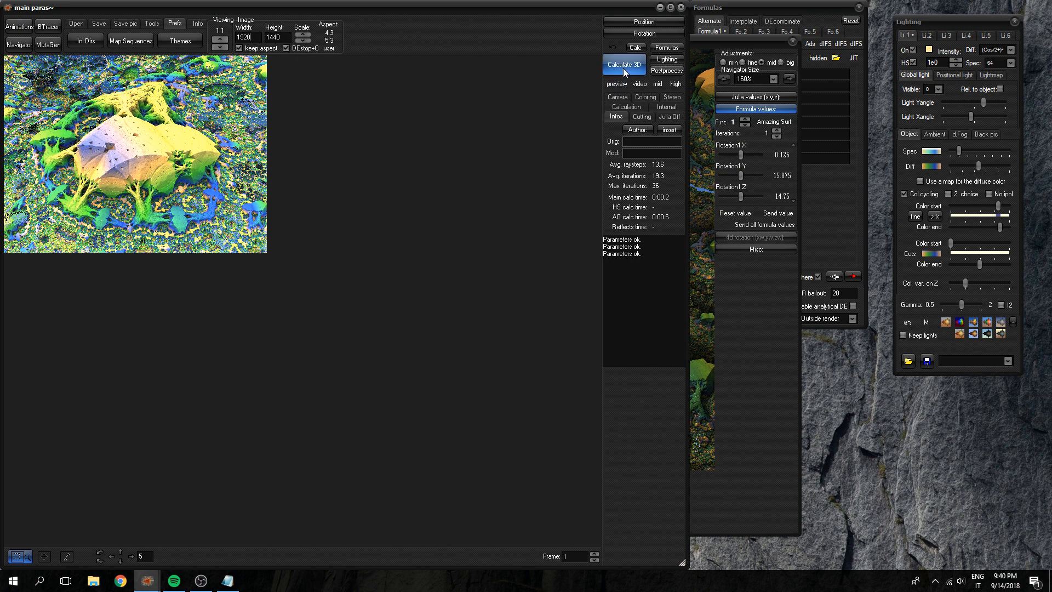
Step: Render the landscape at 1920x1440 and inspect the Amazing Surf Rotation values
left_click(623, 65)
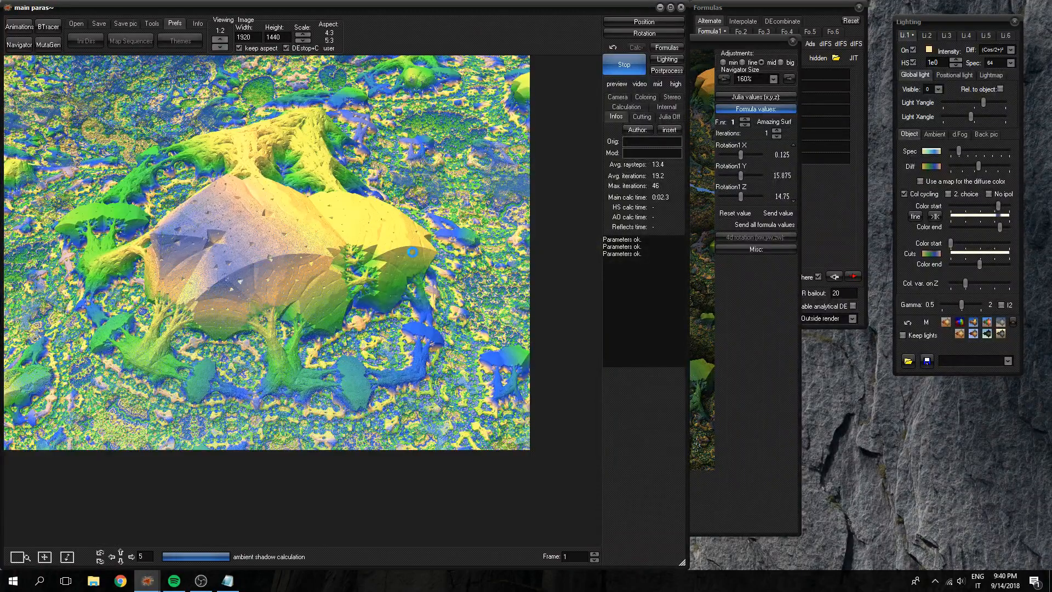
left_click(623, 65)
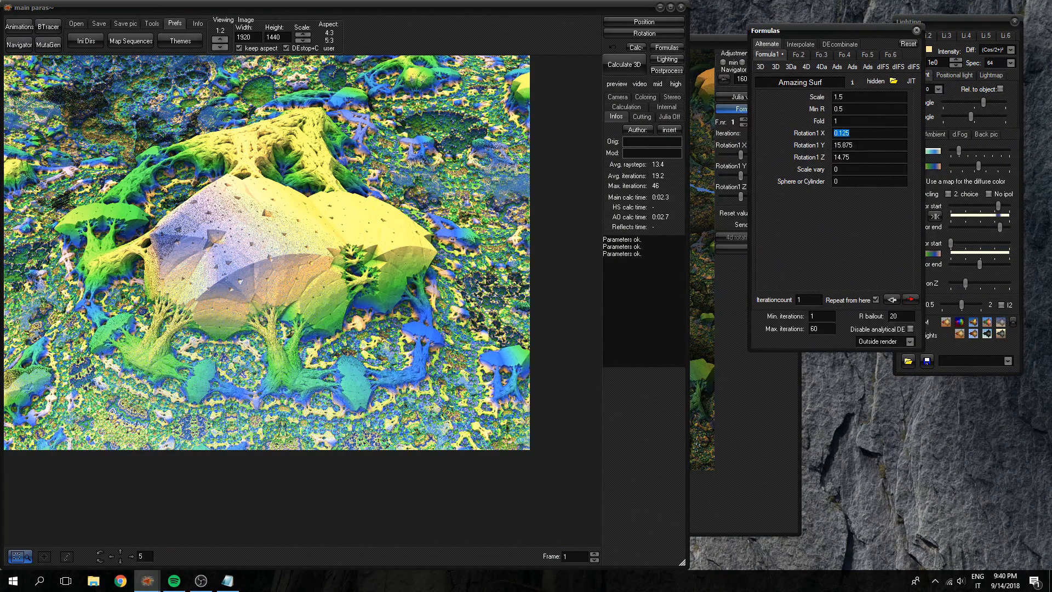
left_click(868, 156)
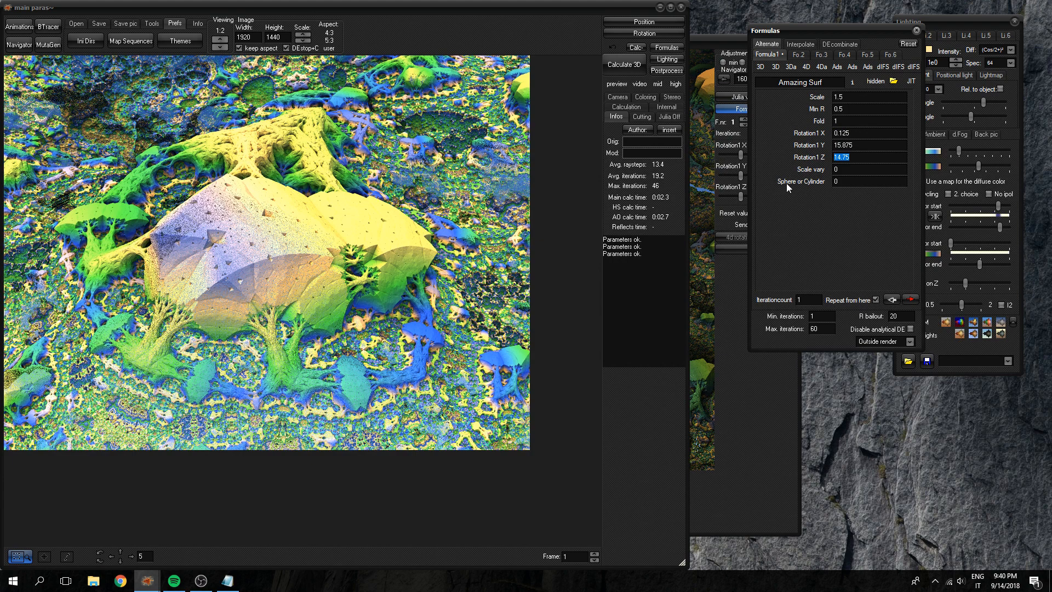
mouse_move(819, 189)
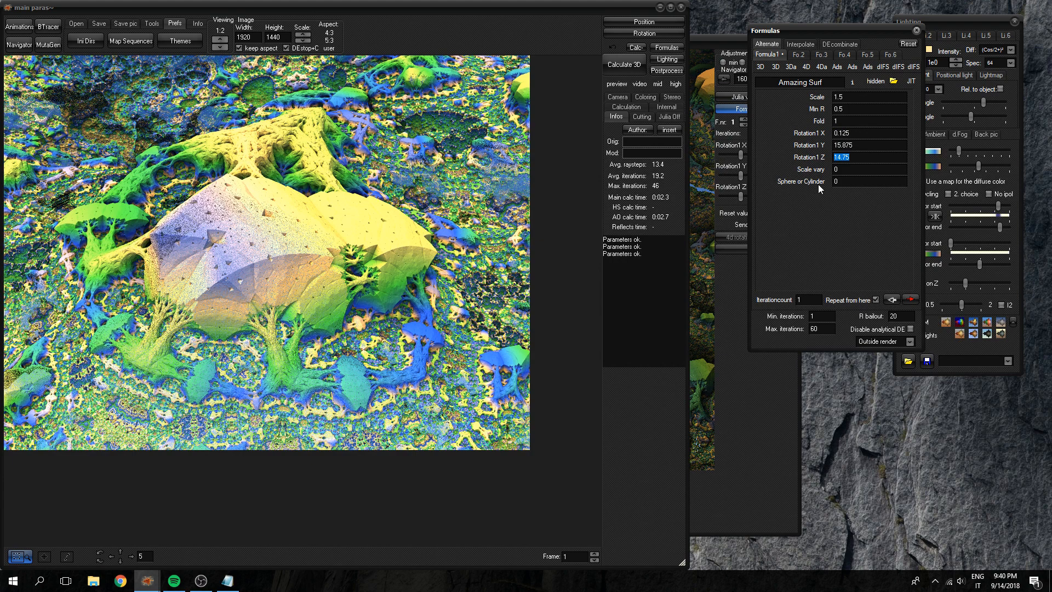
left_click(869, 182)
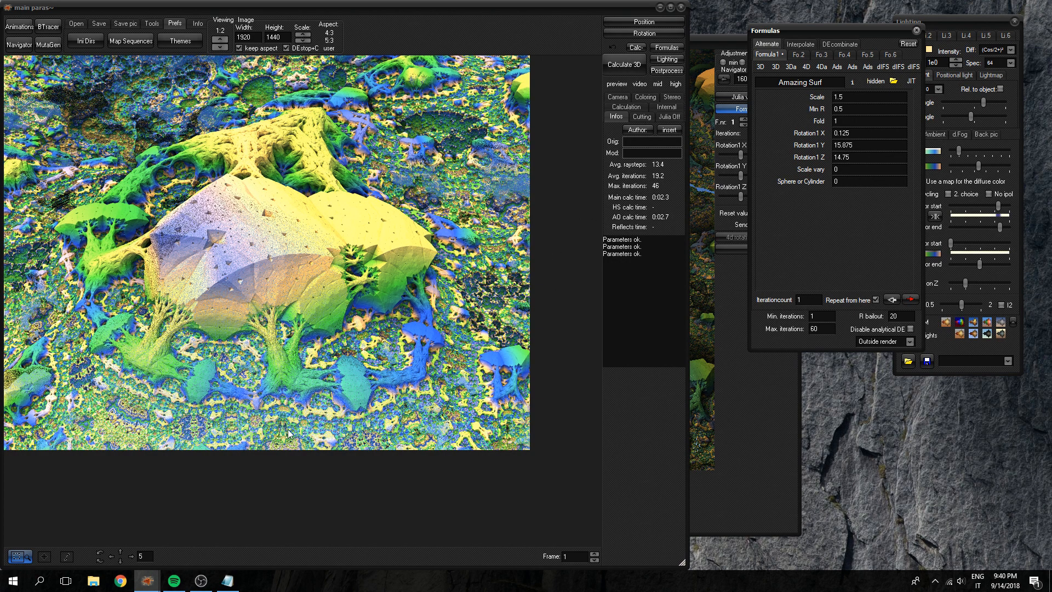
left_click(200, 581)
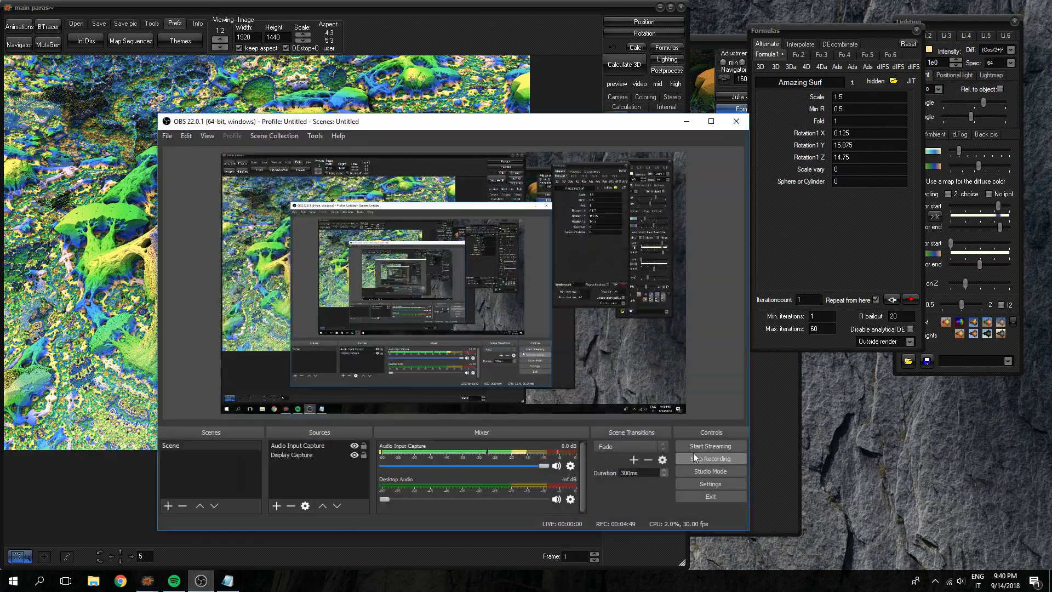